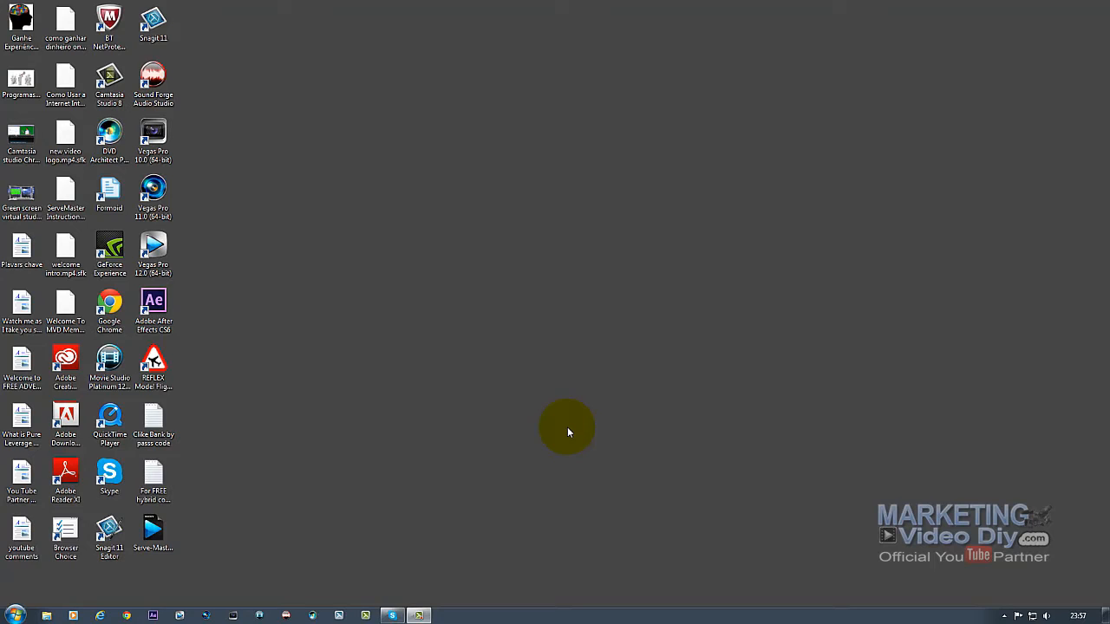
mouse_move(497, 362)
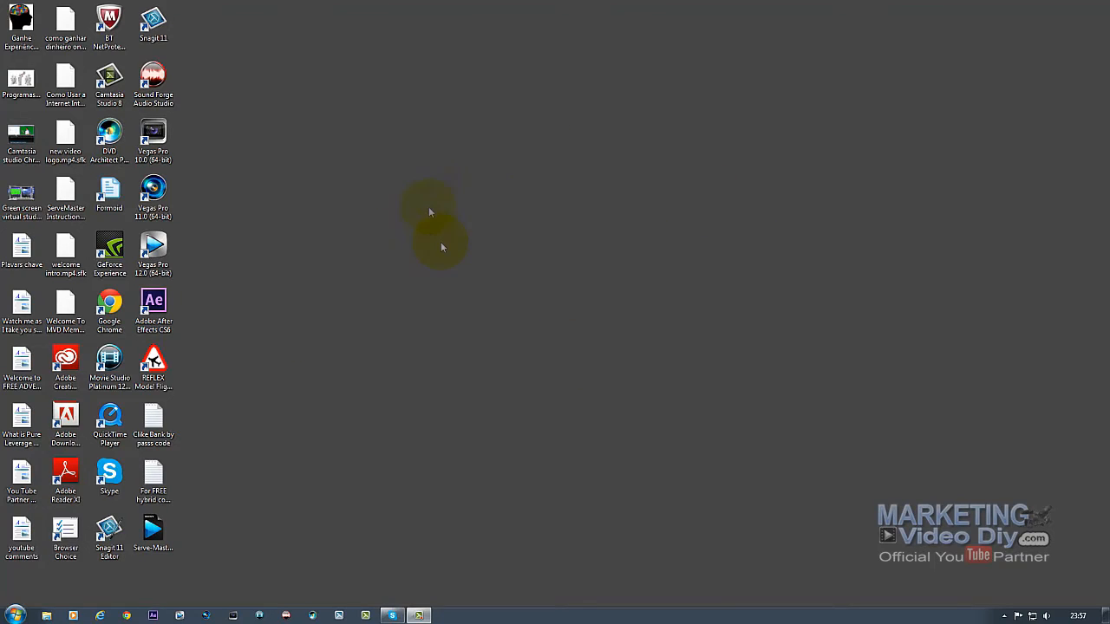
mouse_move(441, 245)
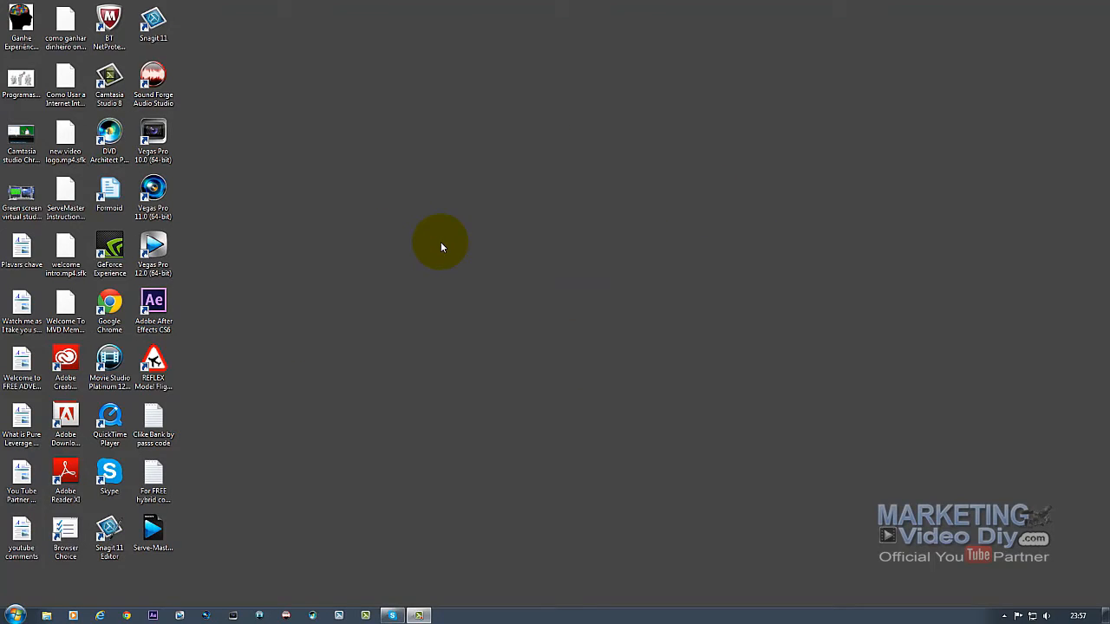
mouse_move(499, 35)
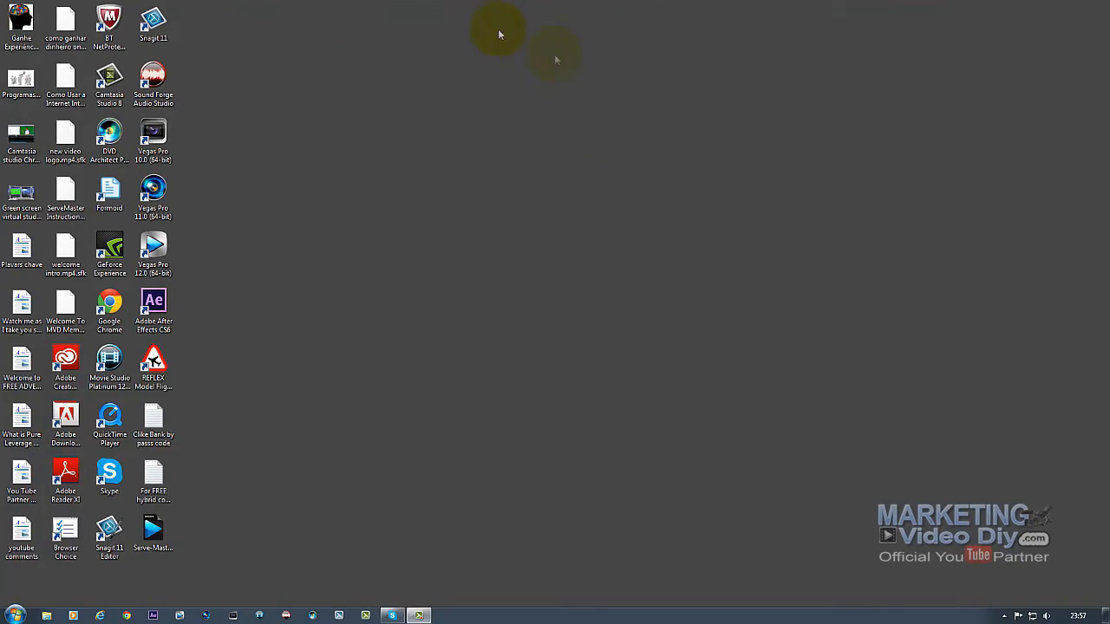
mouse_move(503, 225)
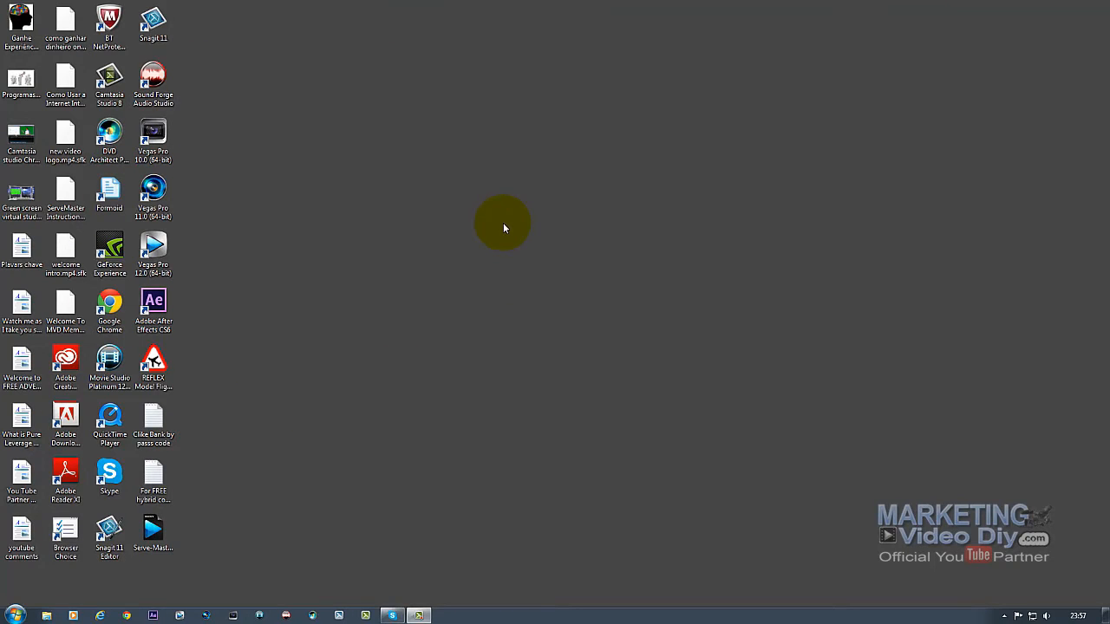
mouse_move(234, 41)
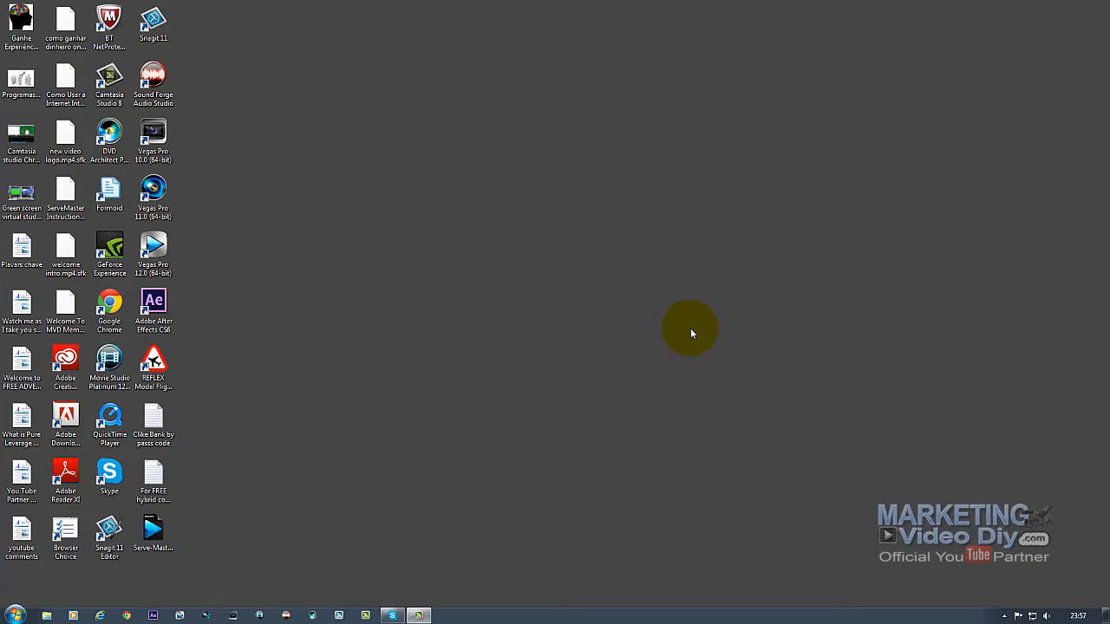
mouse_move(848, 354)
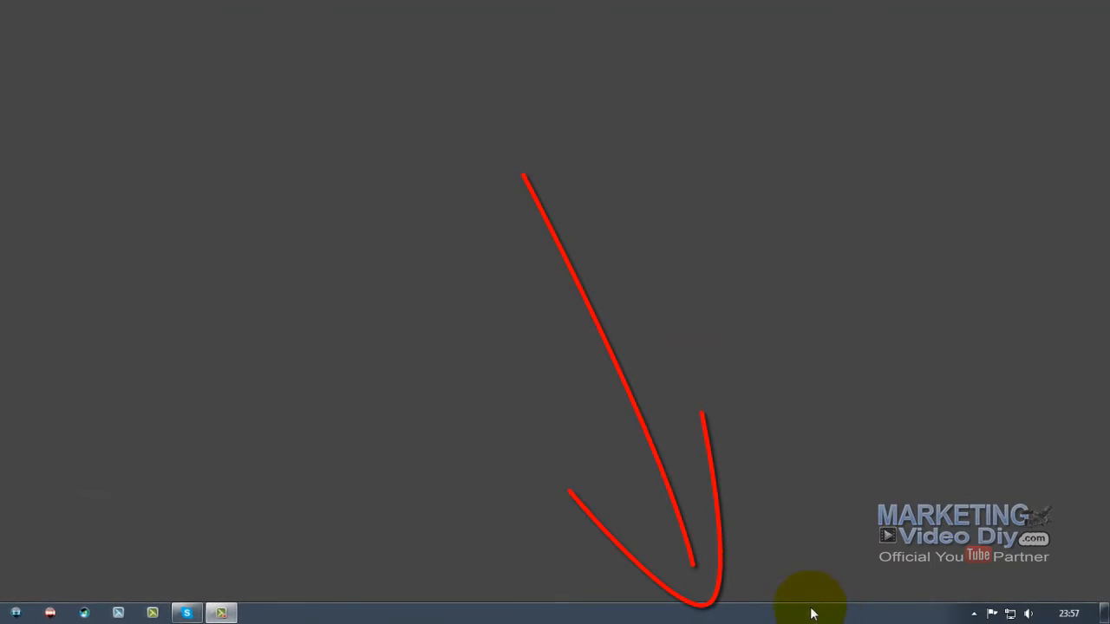
Add the Desktop toolbar to the taskbar via the taskbar's Toolbars menu
right_click(761, 607)
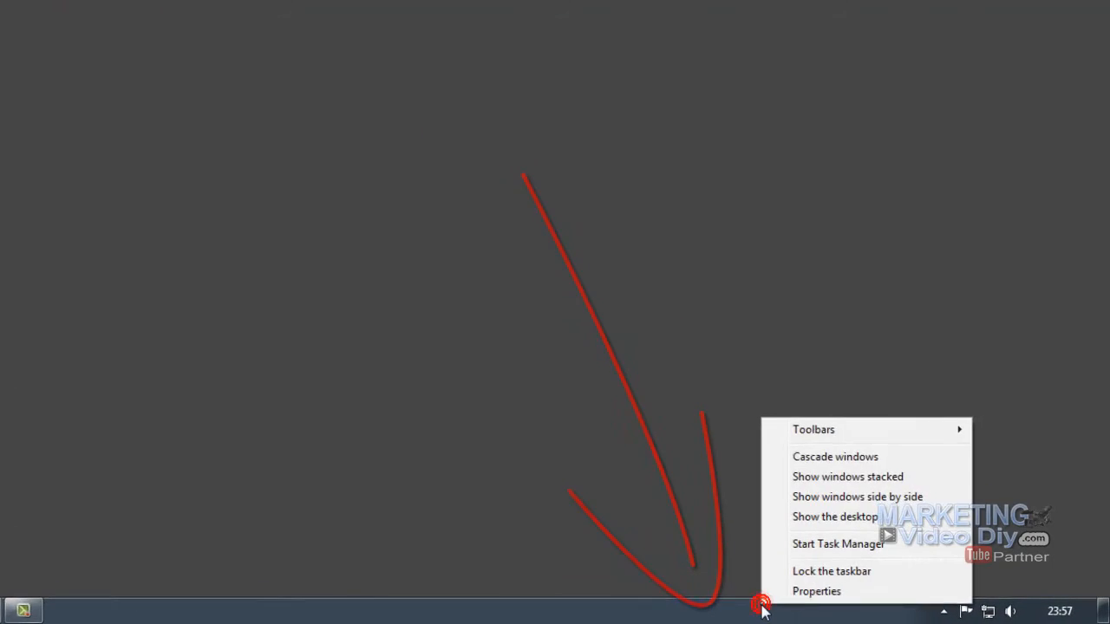
mouse_move(758, 393)
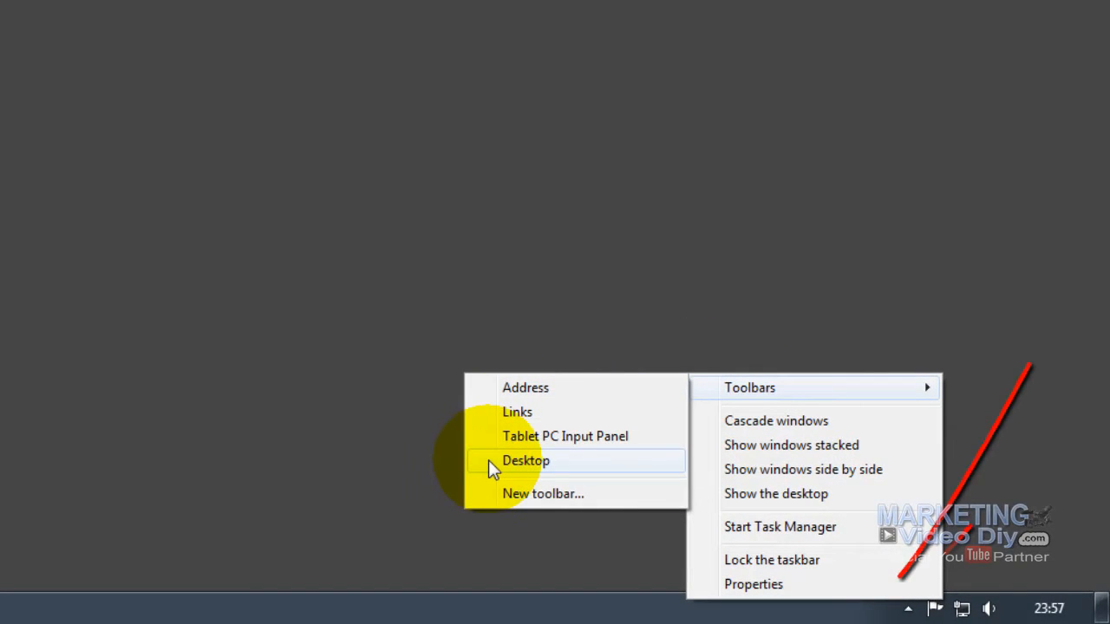
left_click(525, 461)
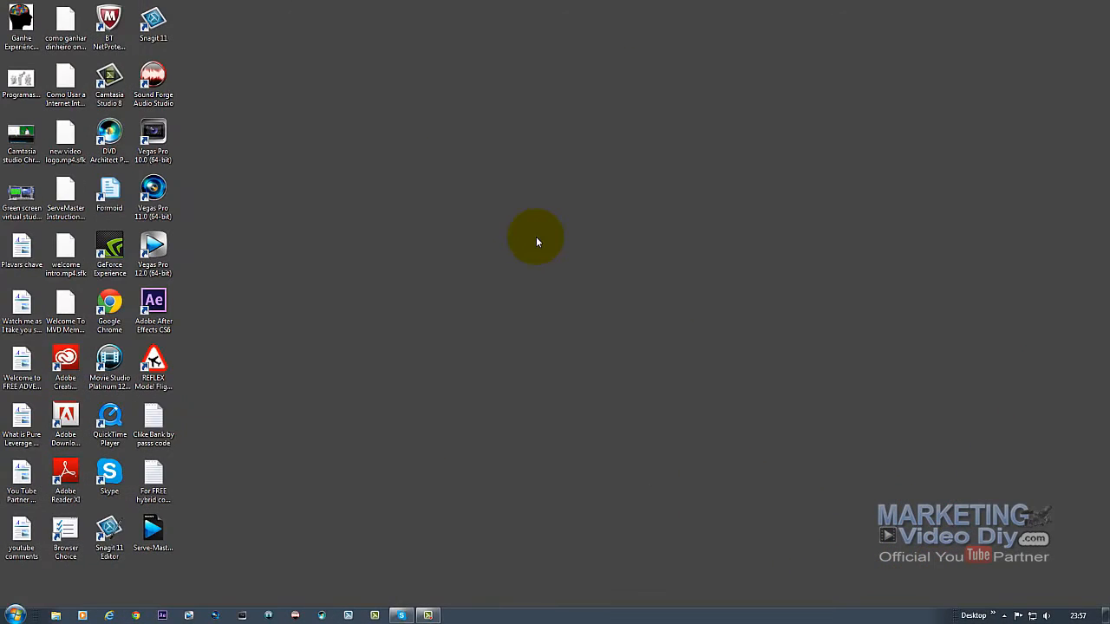
mouse_move(403, 181)
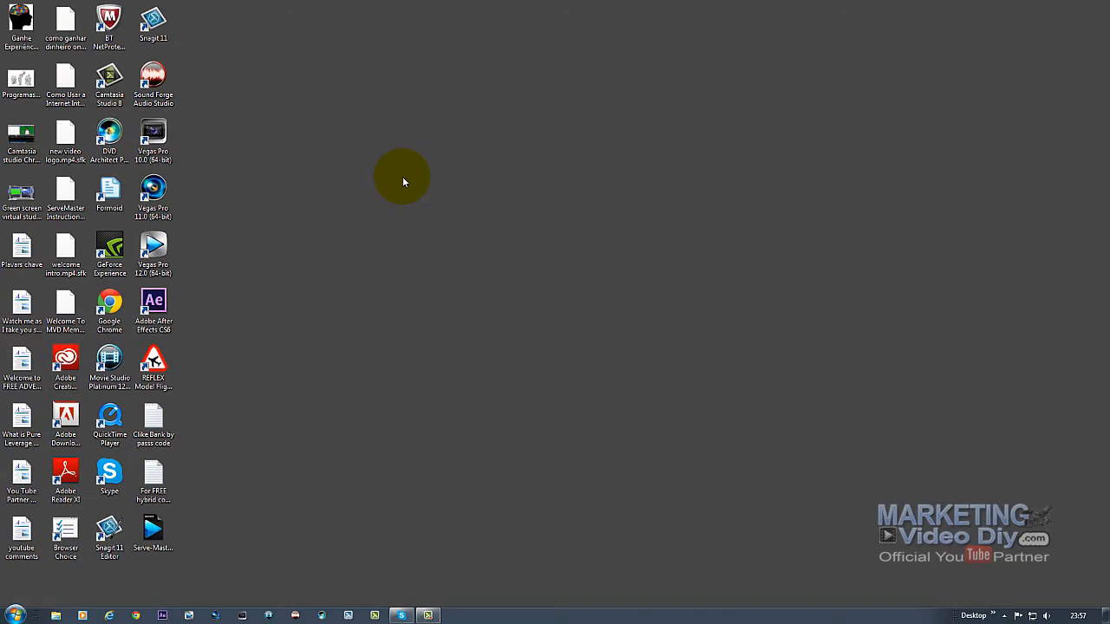
mouse_move(436, 226)
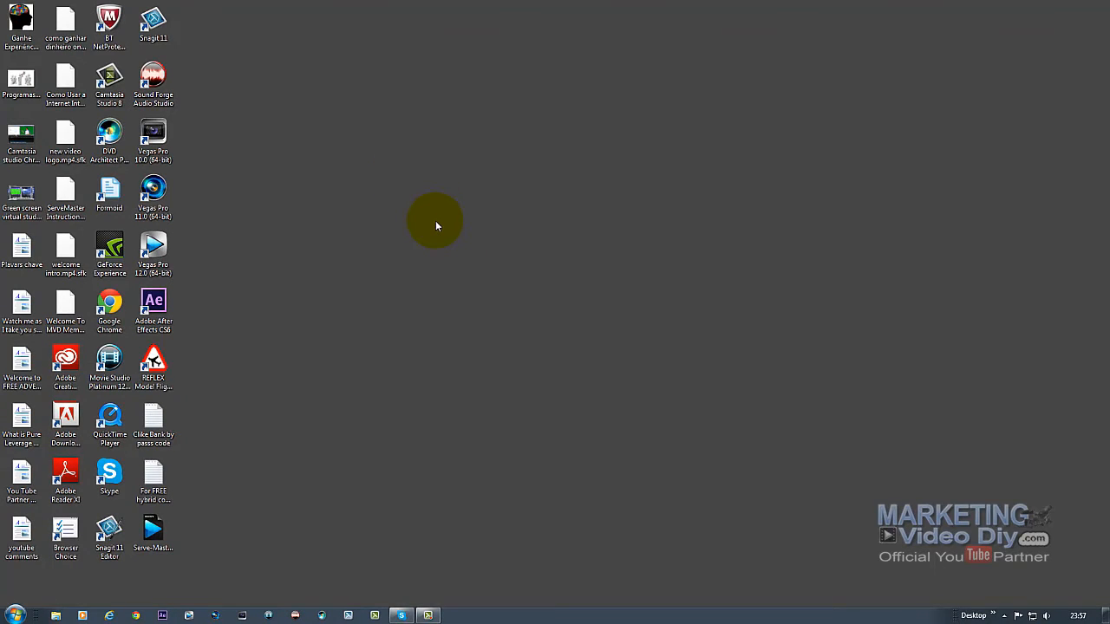
mouse_move(942, 475)
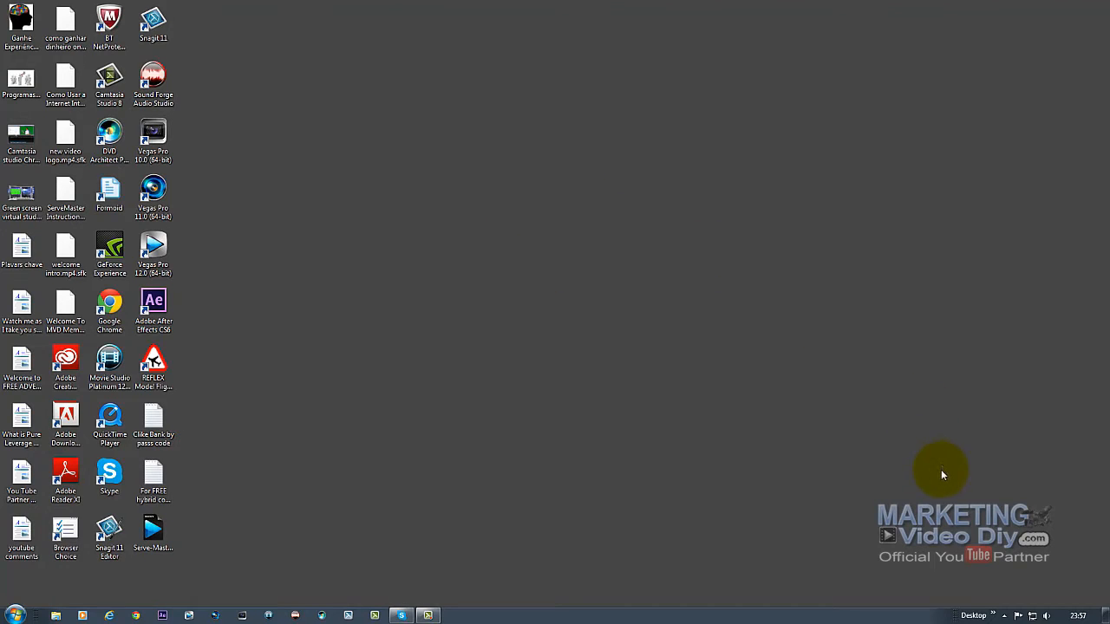
right_click(749, 600)
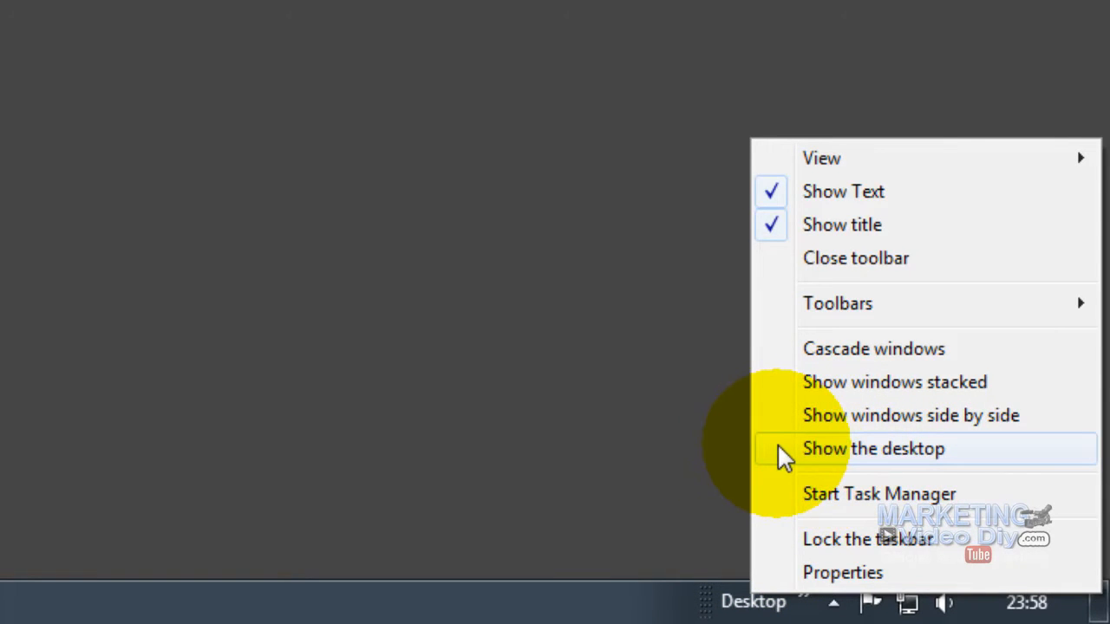
left_click(873, 448)
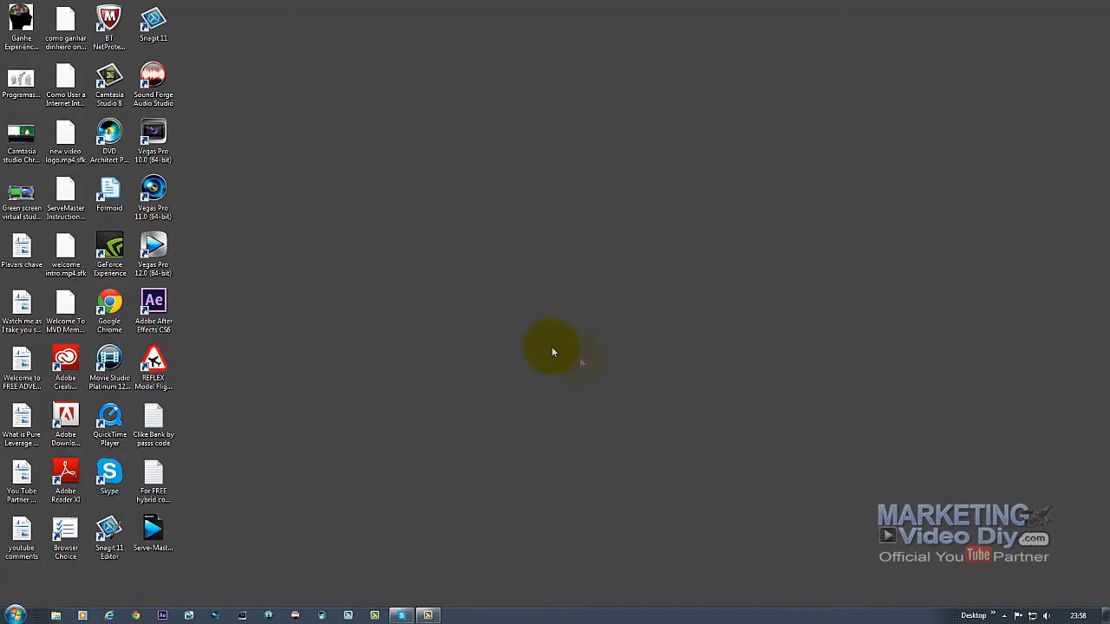
mouse_move(923, 361)
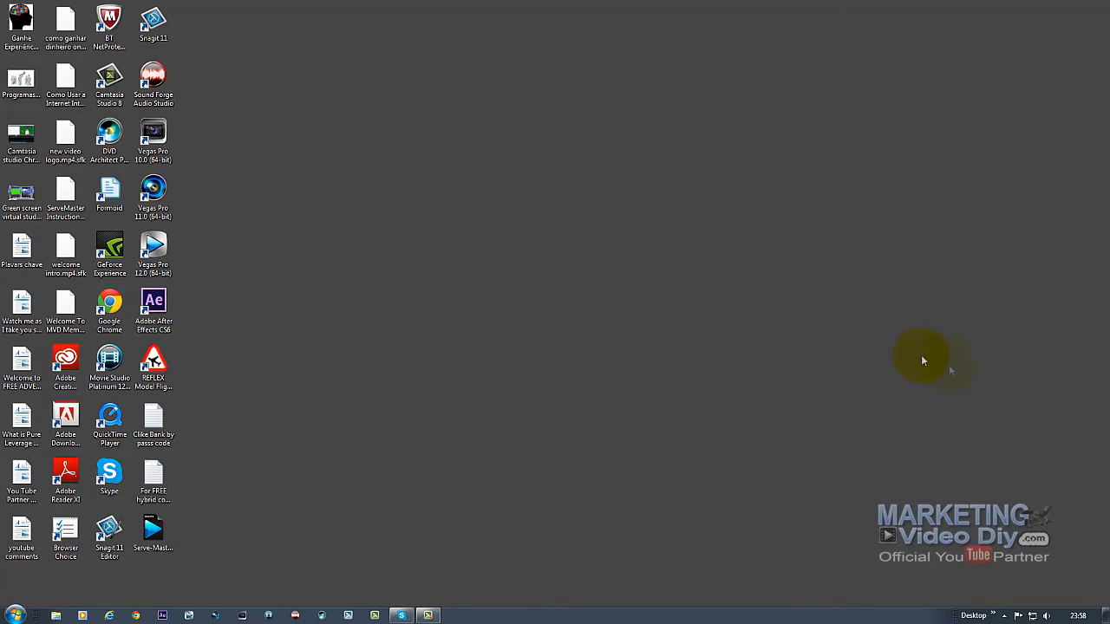
mouse_move(972, 611)
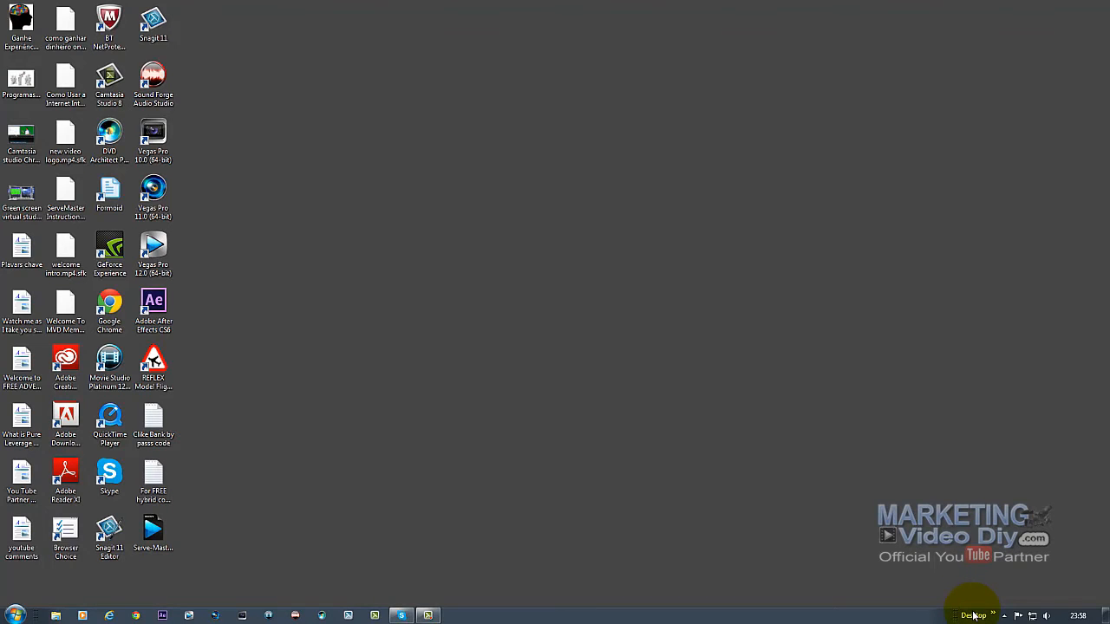
mouse_move(351, 137)
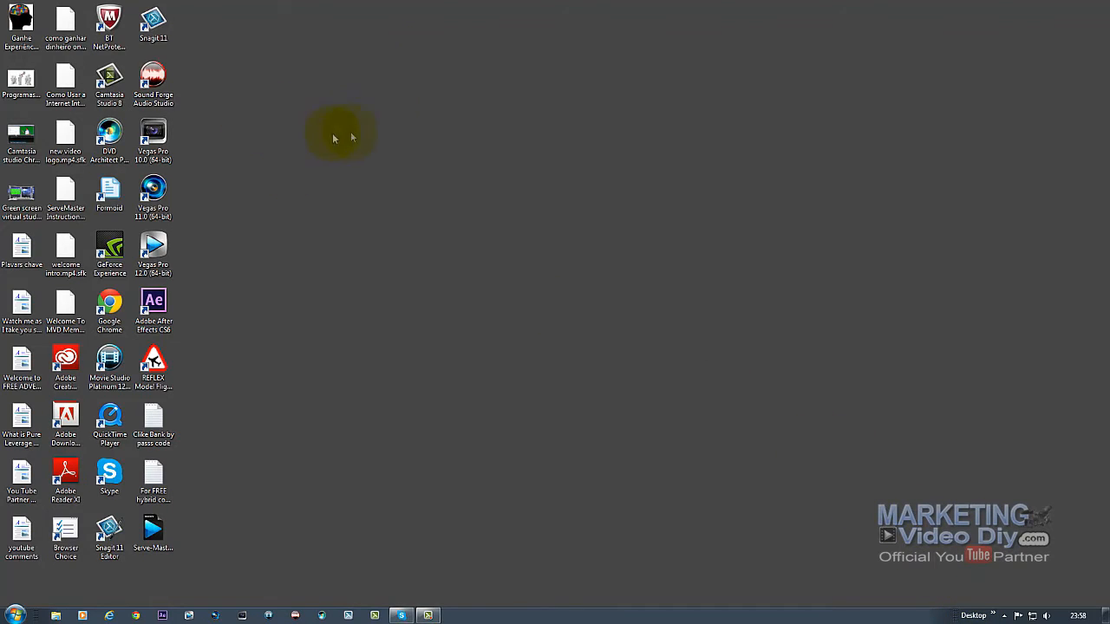
mouse_move(264, 81)
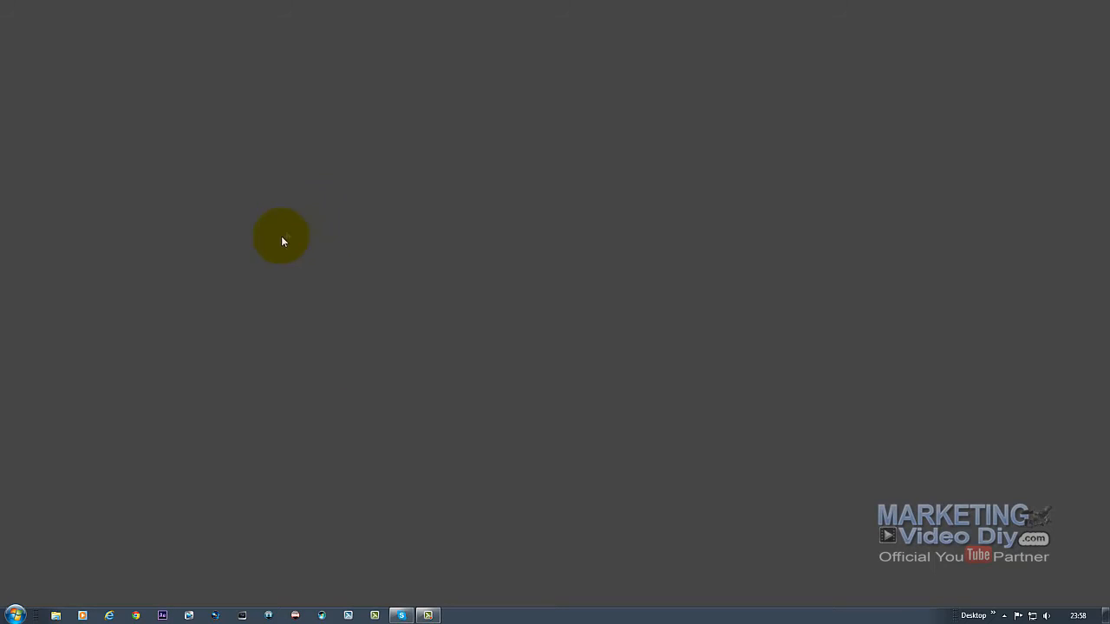
mouse_move(409, 215)
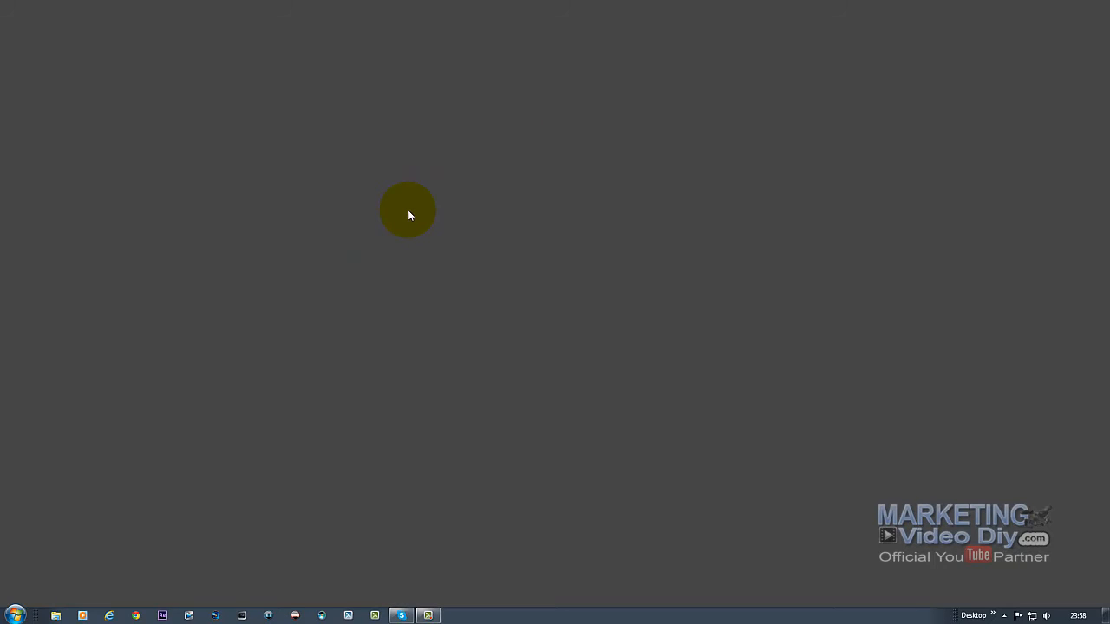
mouse_move(309, 188)
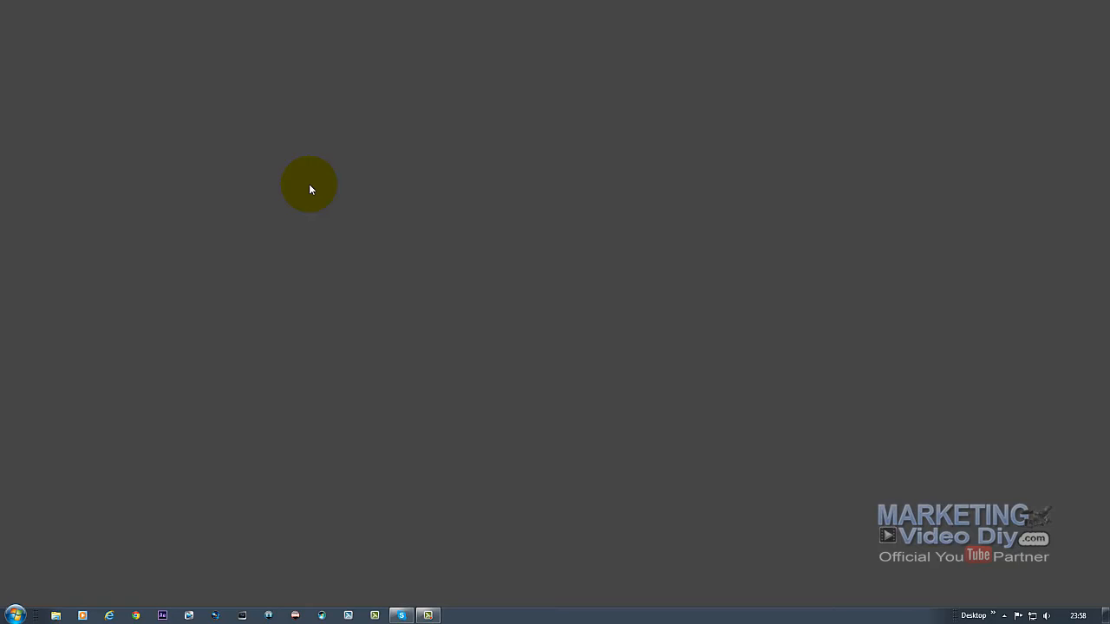
mouse_move(600, 233)
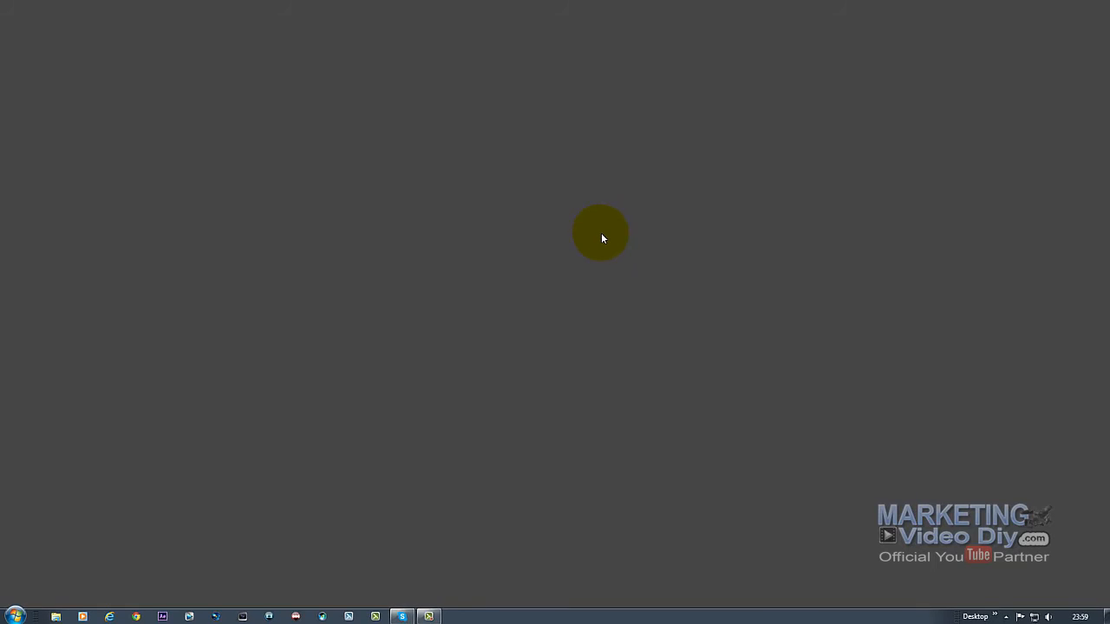